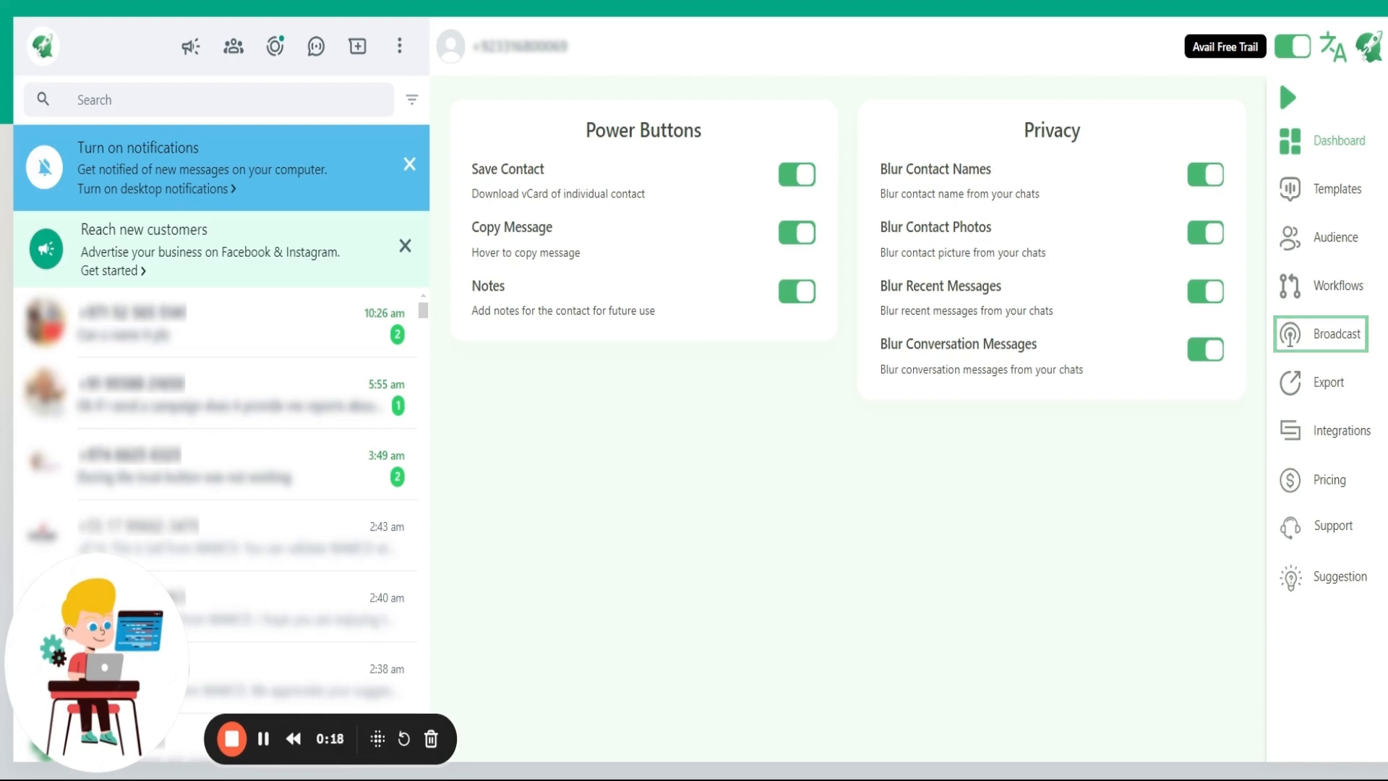
pyautogui.moveTo(1340, 407)
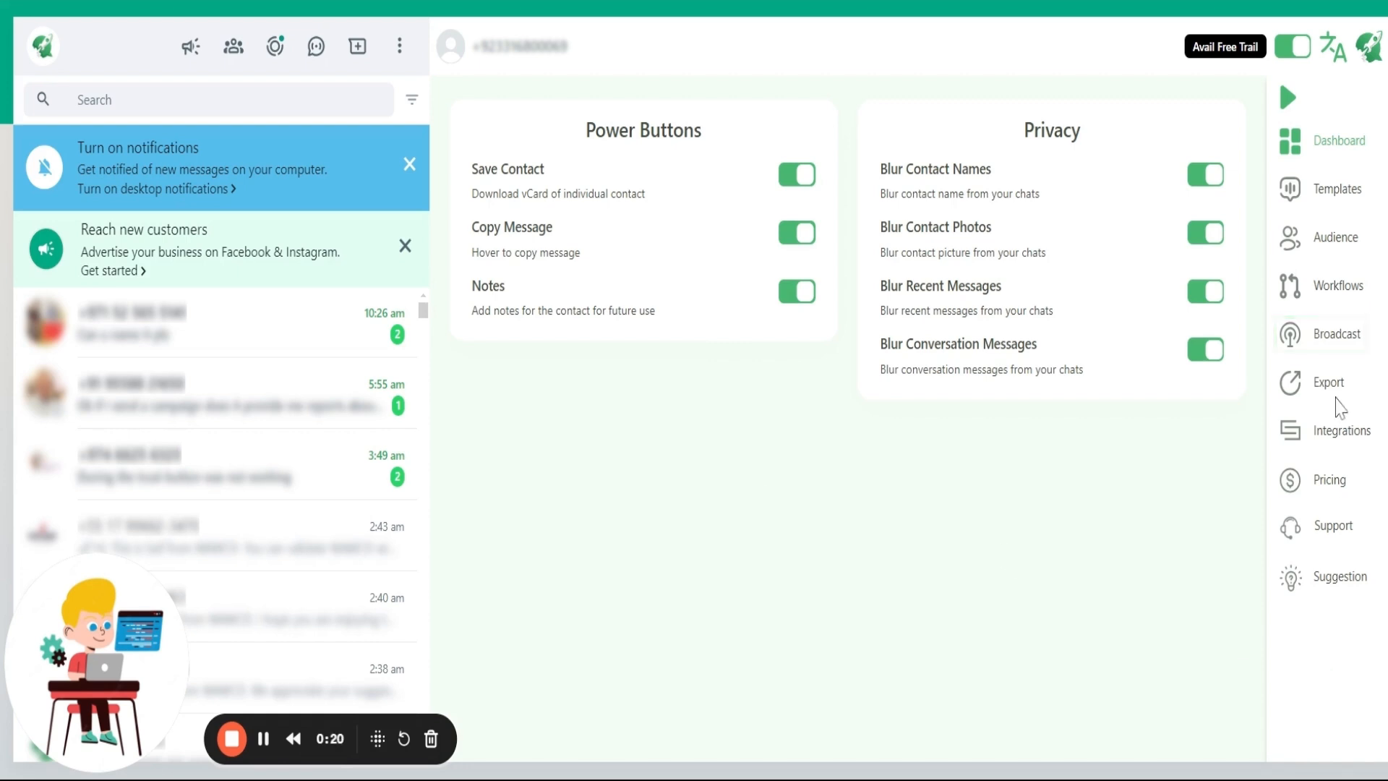
pyautogui.moveTo(1327, 344)
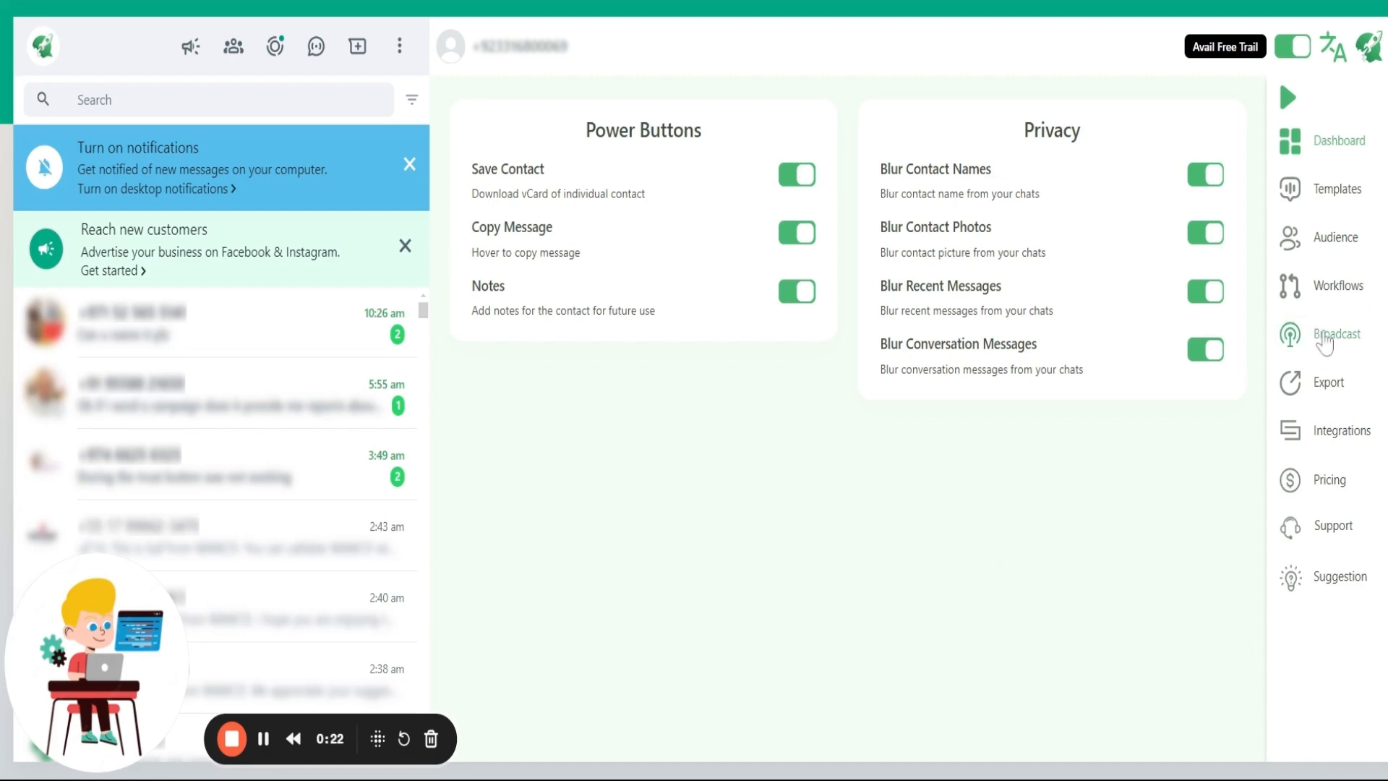
# Step: Show the Broadcast page with template, audience and message-interval sections
pyautogui.click(1337, 340)
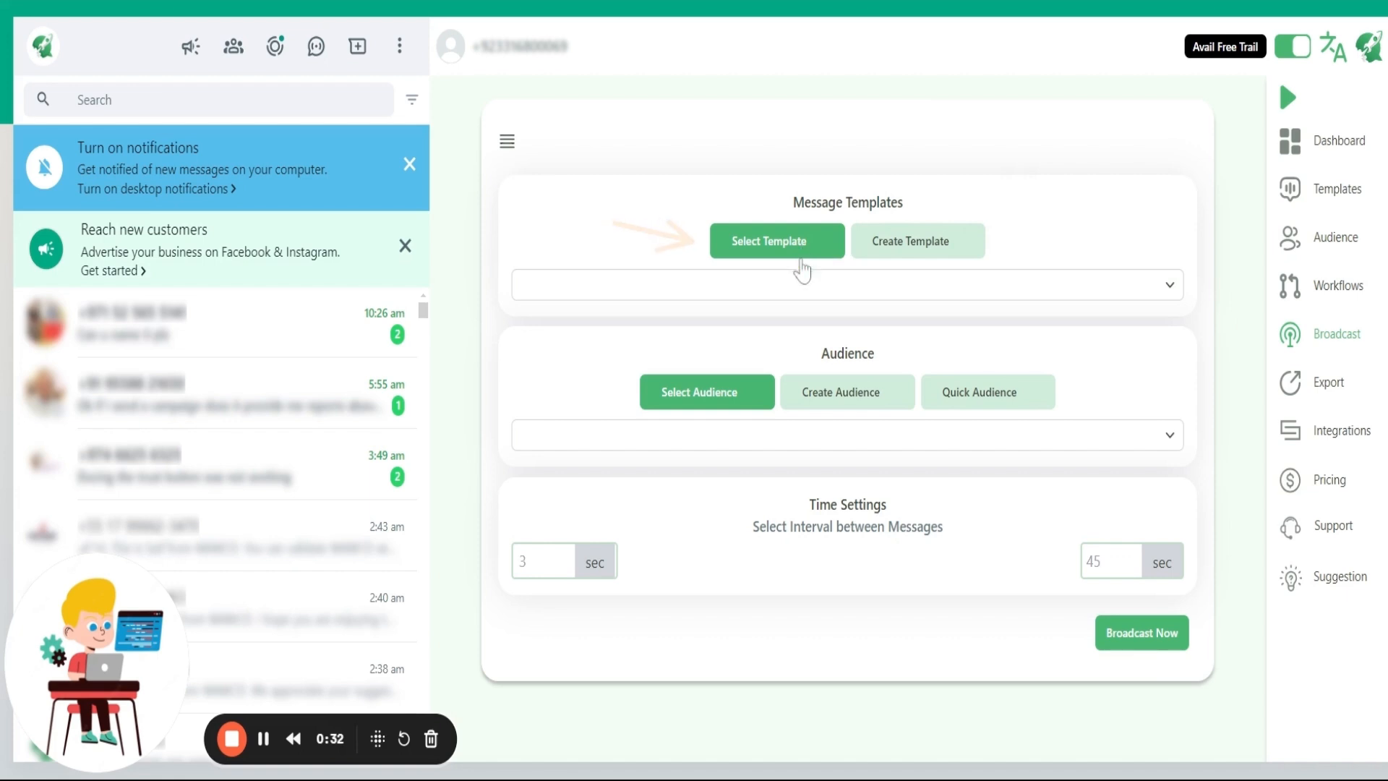
pyautogui.click(844, 285)
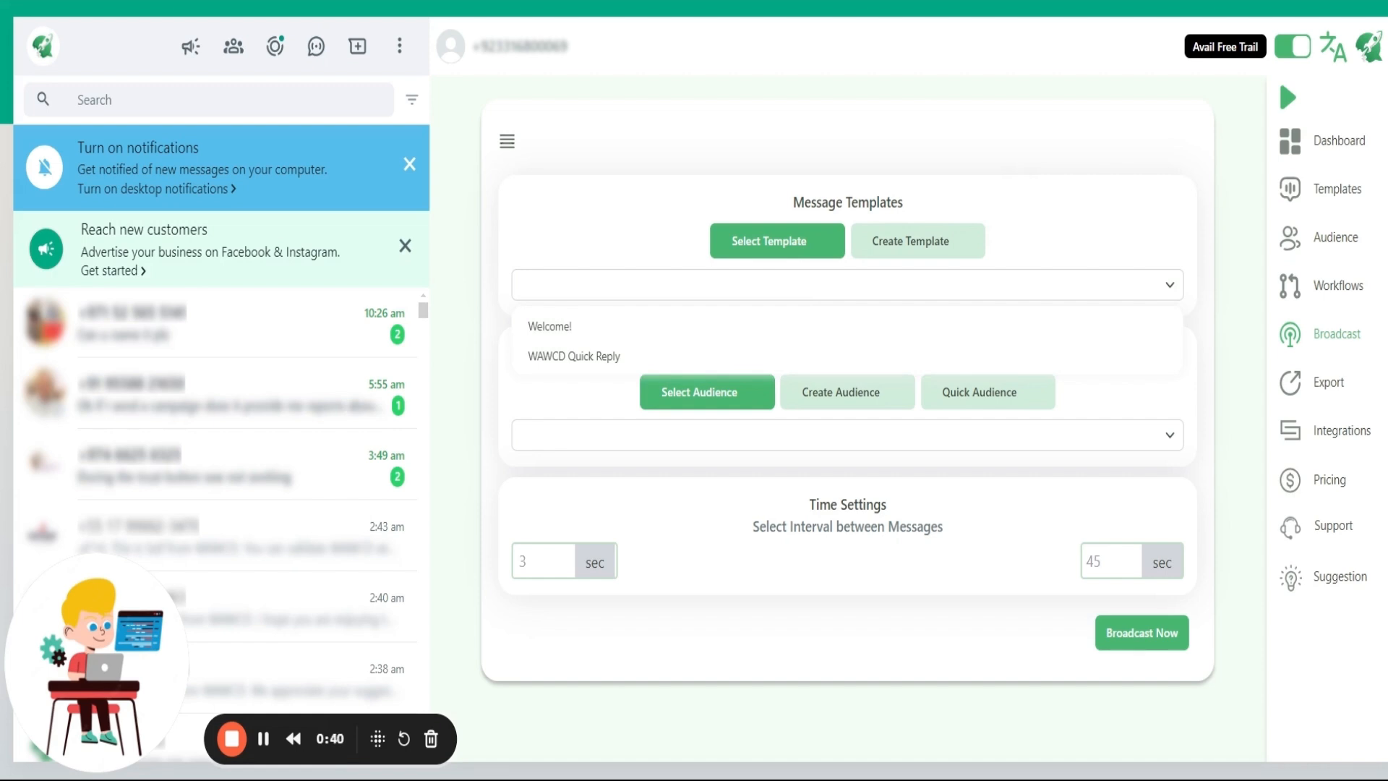
pyautogui.moveTo(864, 278)
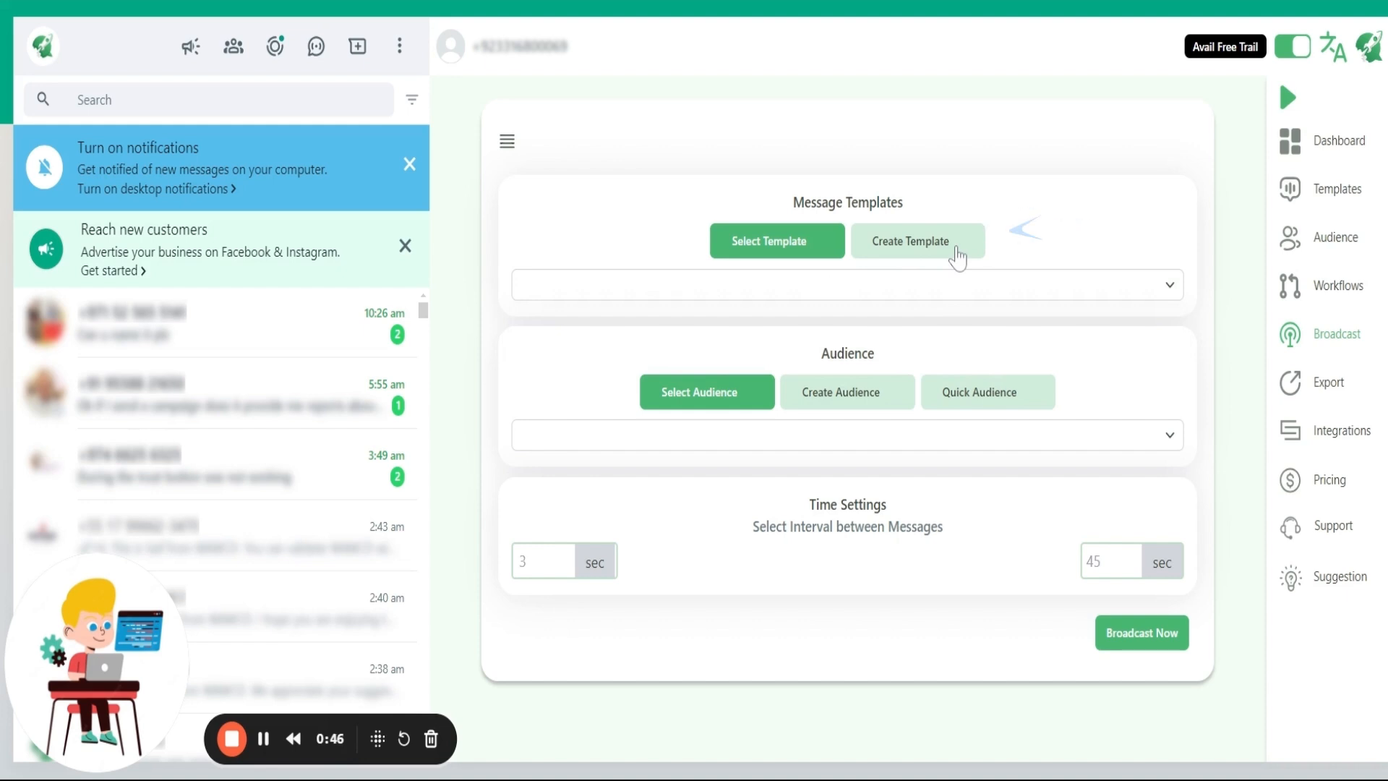
pyautogui.click(917, 241)
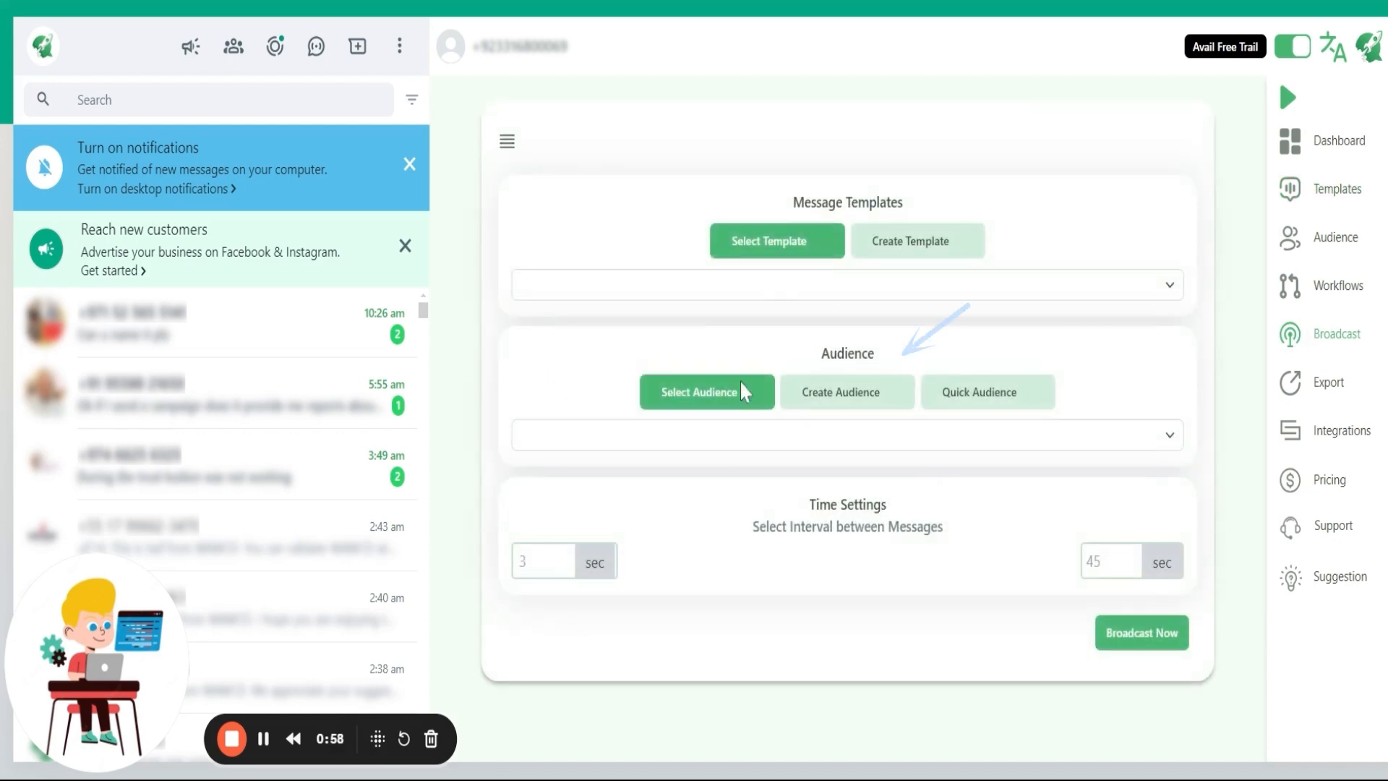
pyautogui.click(846, 392)
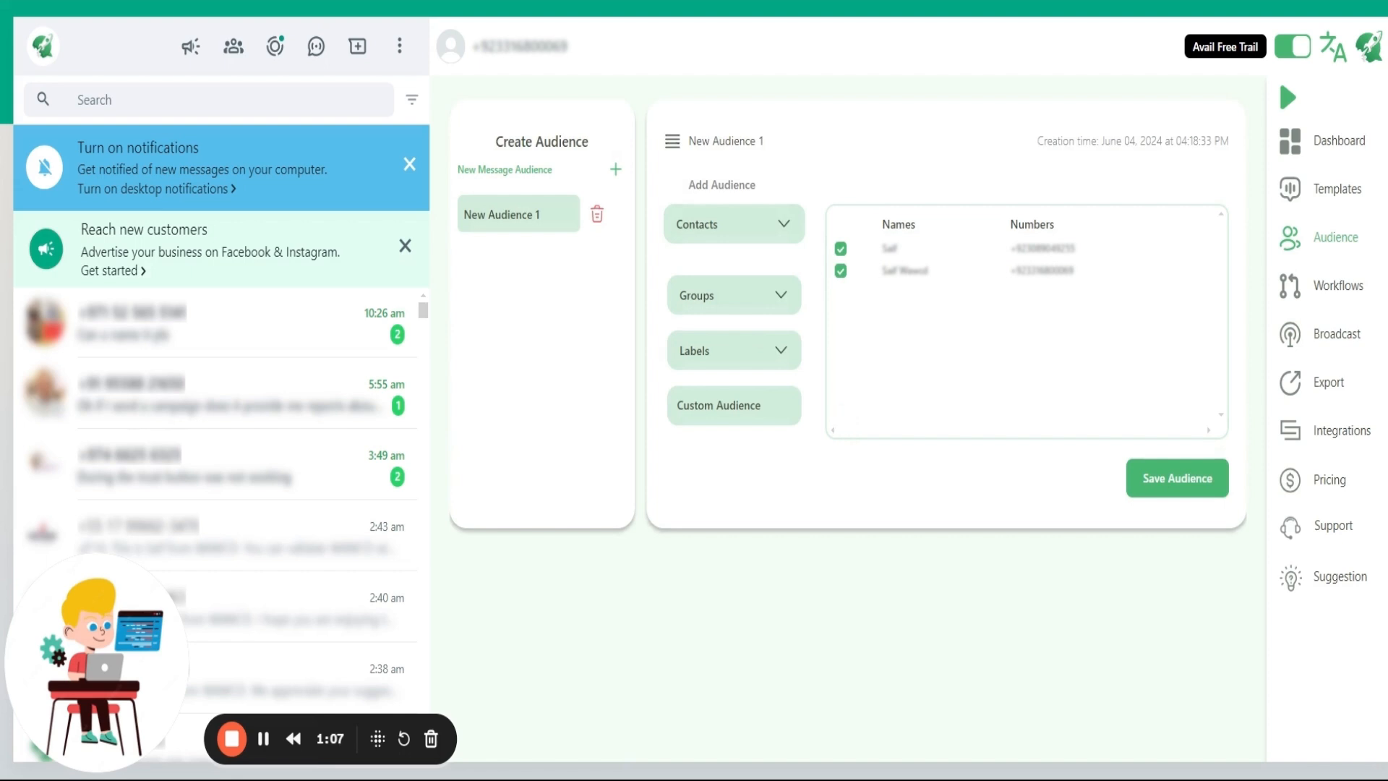
pyautogui.moveTo(1200, 369)
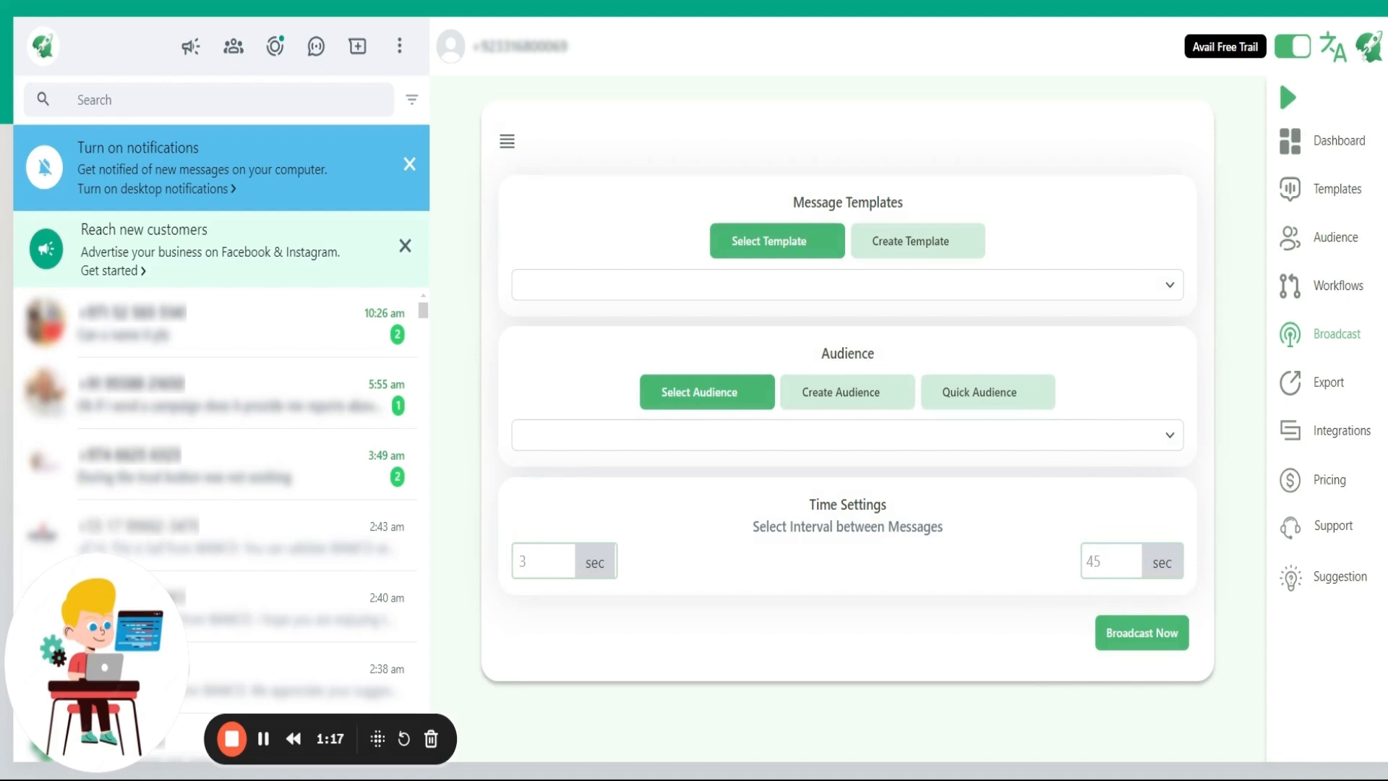
# Step: Switch the audience to Quick Audience for direct comma-separated numbers with country codes
pyautogui.click(979, 392)
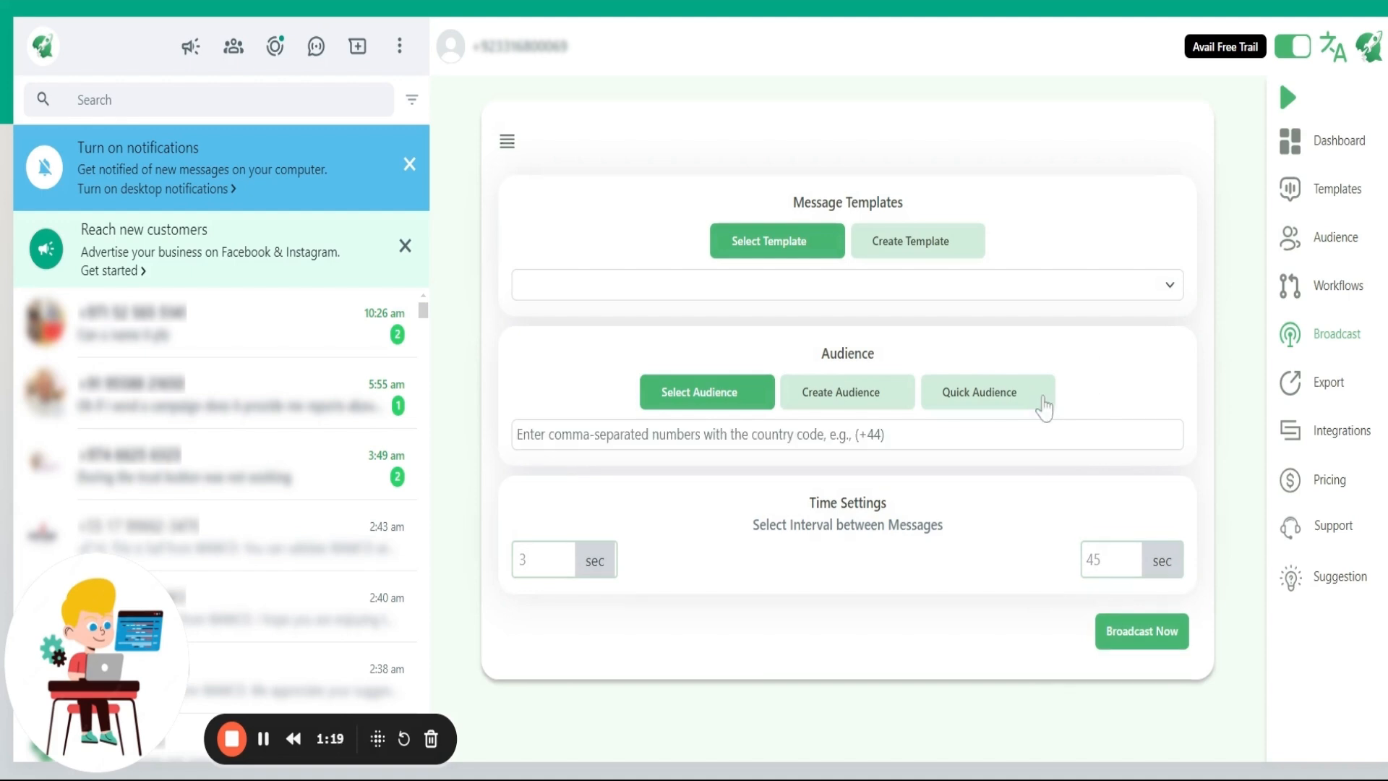
pyautogui.moveTo(1043, 407)
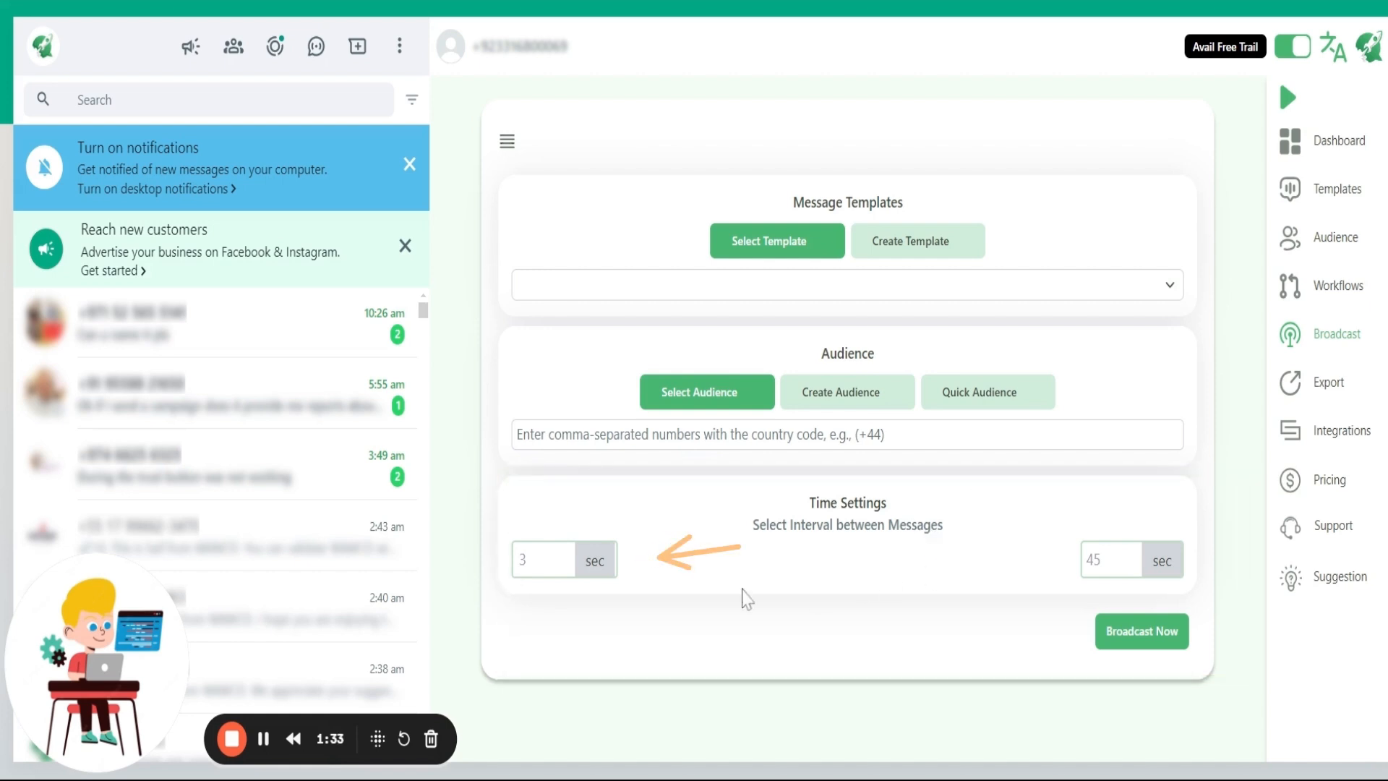
pyautogui.click(542, 558)
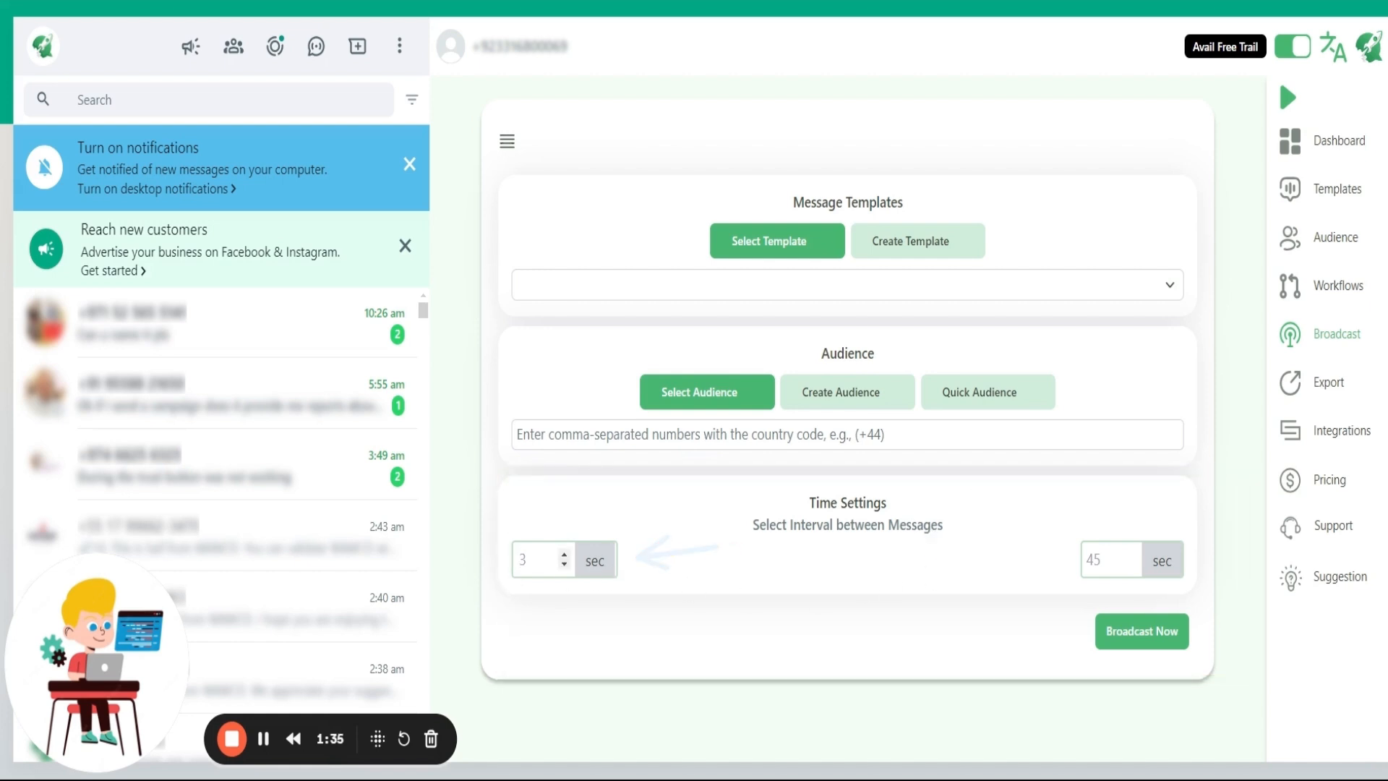
pyautogui.click(538, 558)
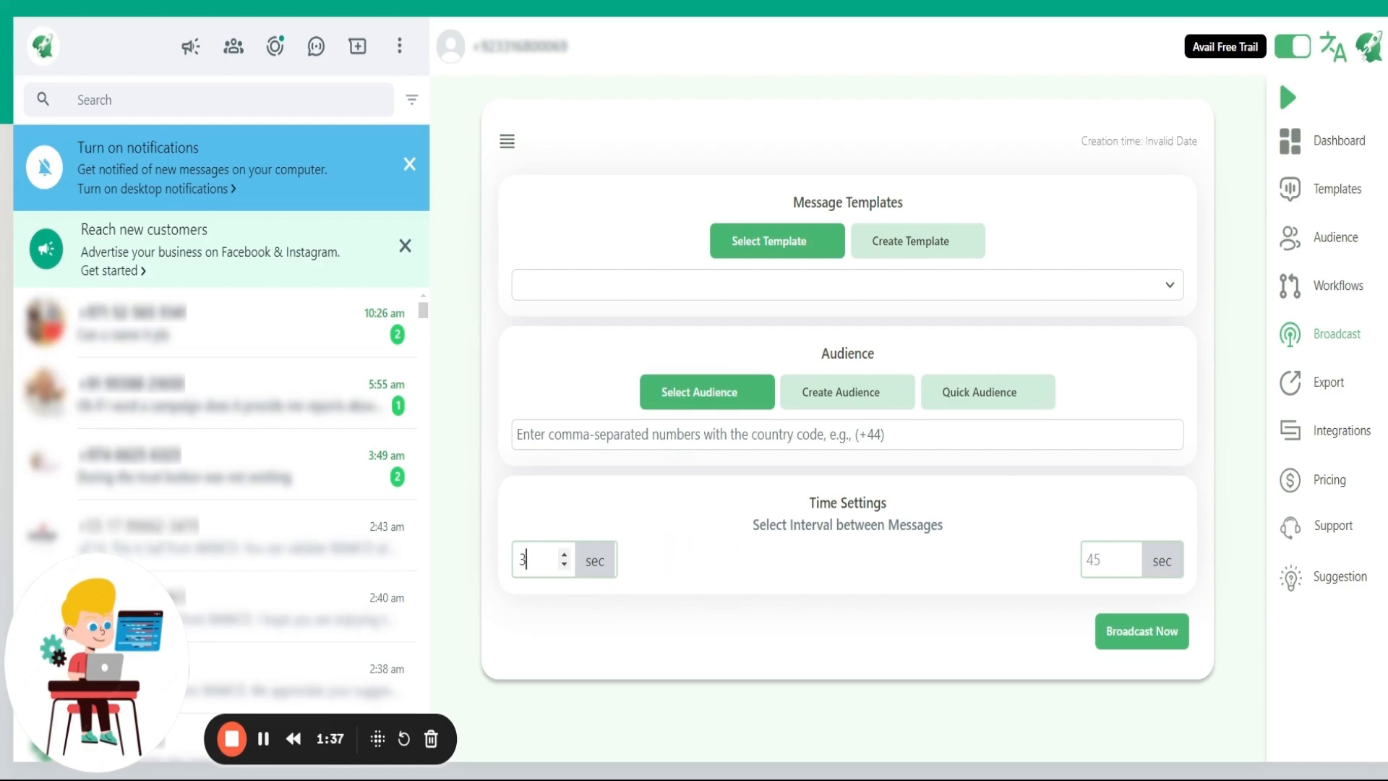